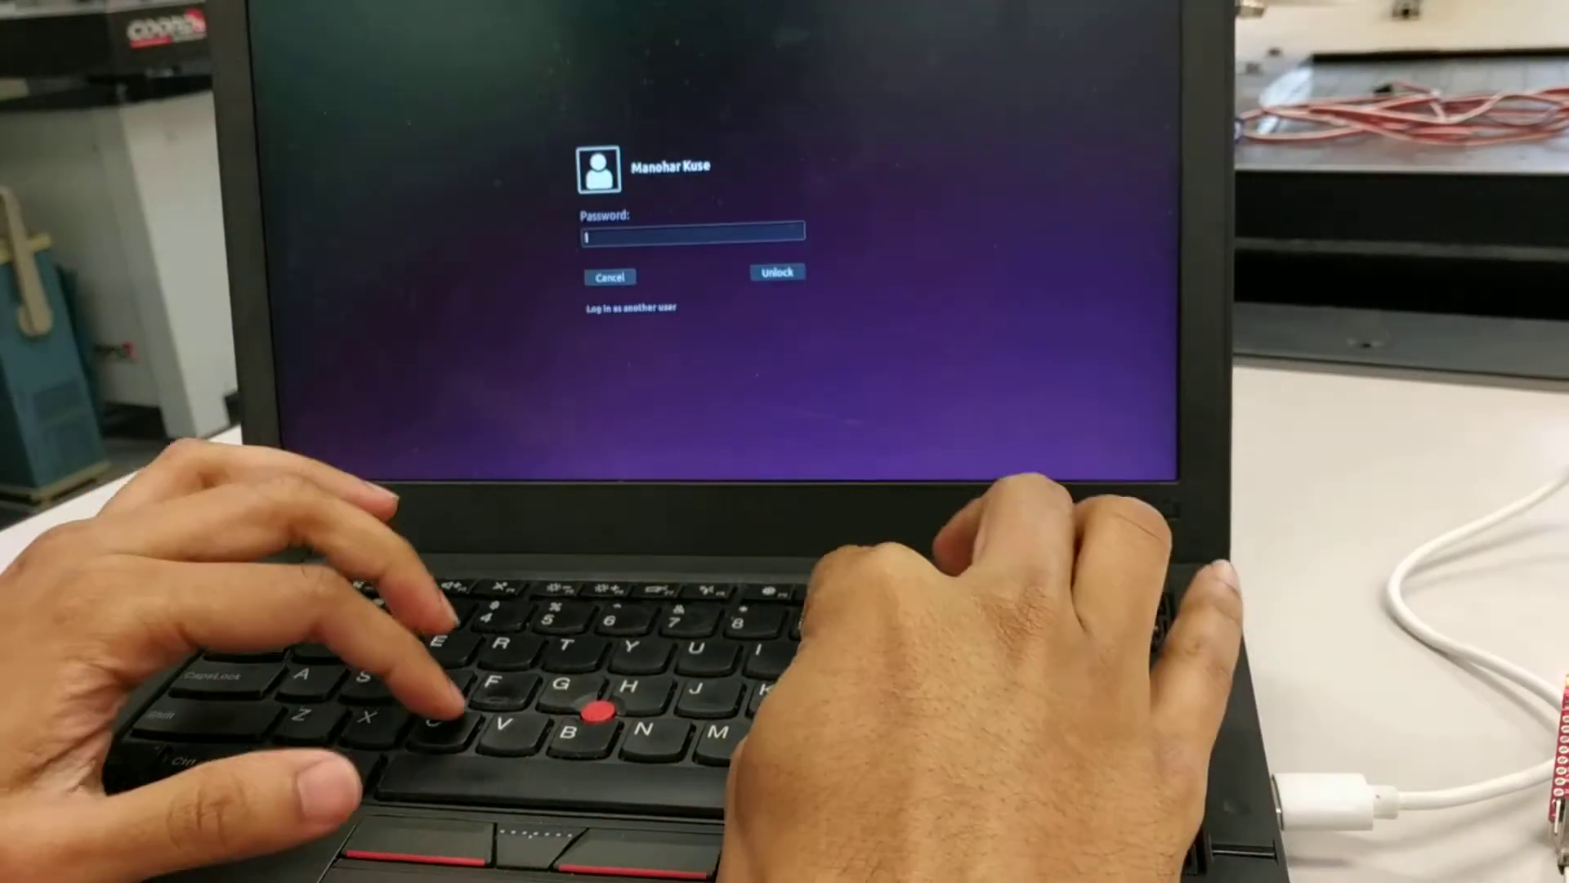
type("password")
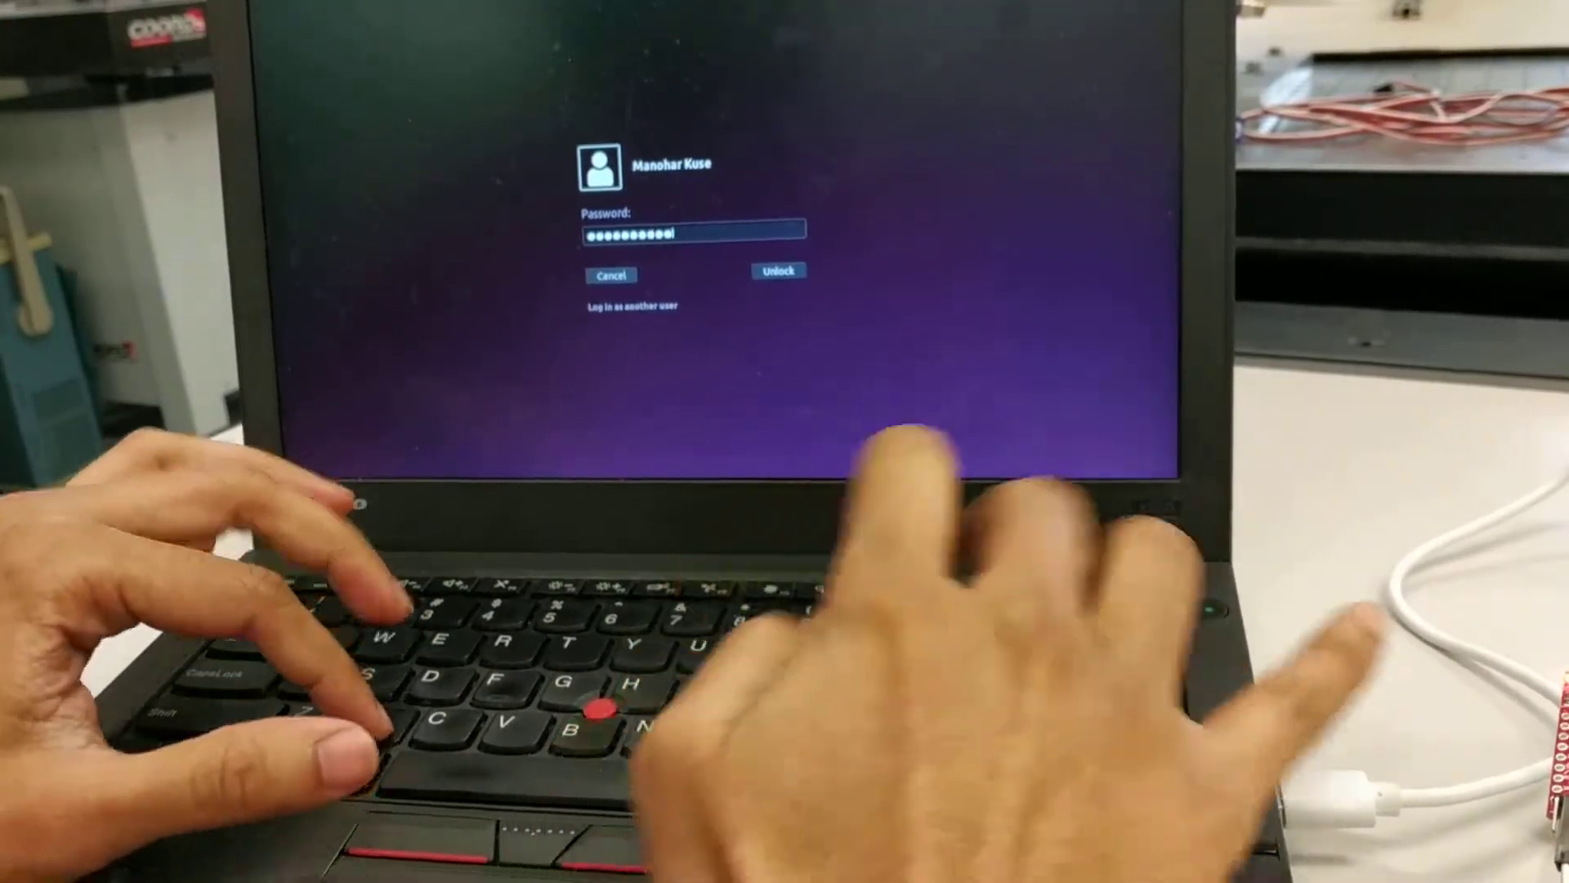